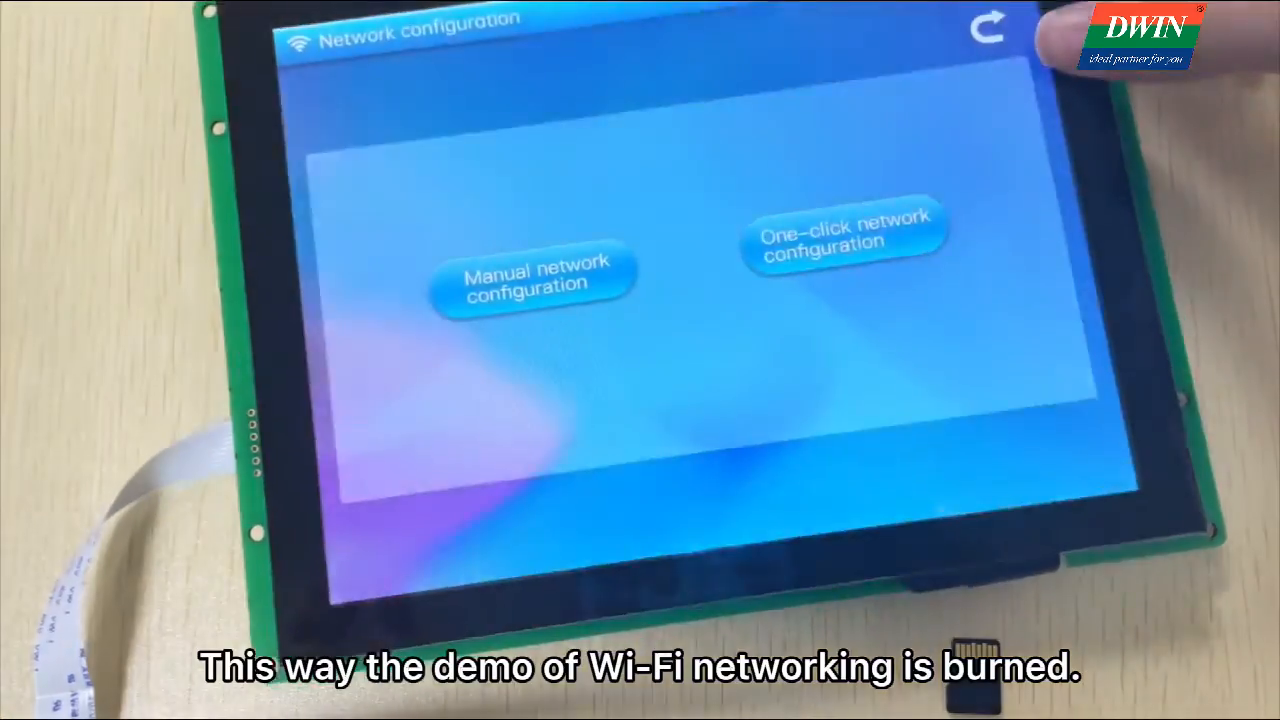
Go to the one-click network configuration page showing the device MAC and version number
{"action": "left_click", "coordinate": [845, 230]}
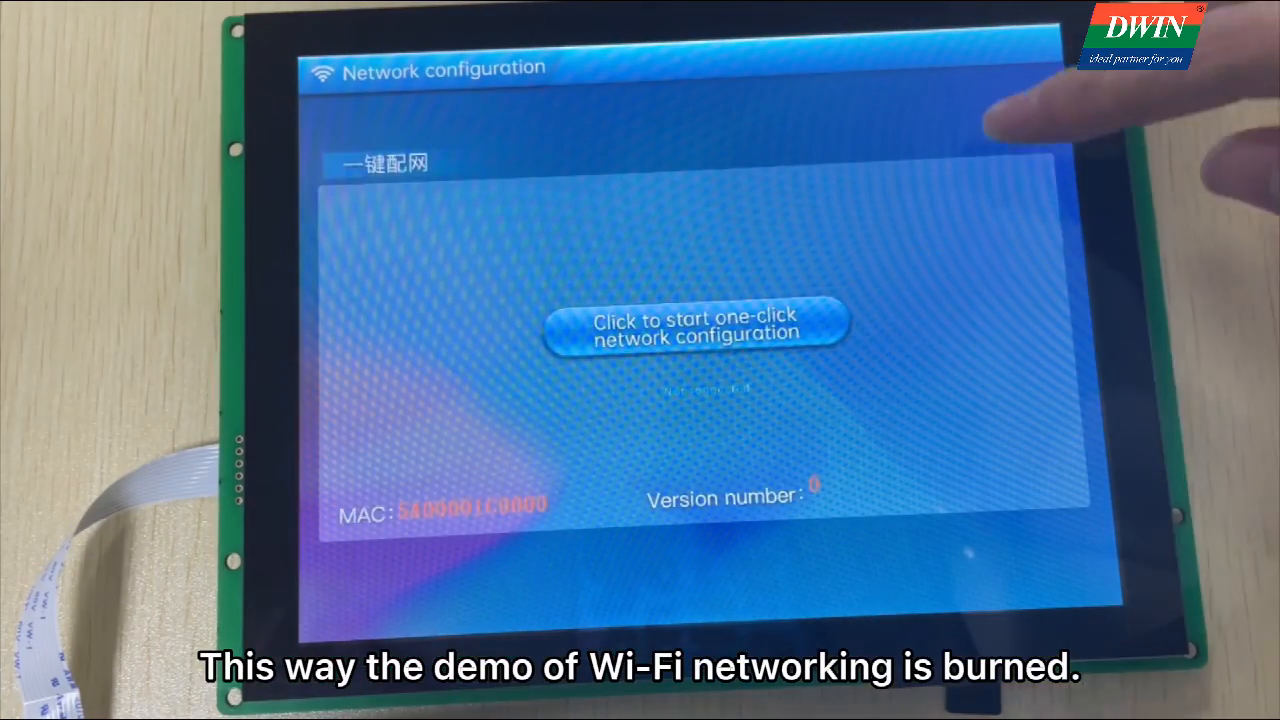